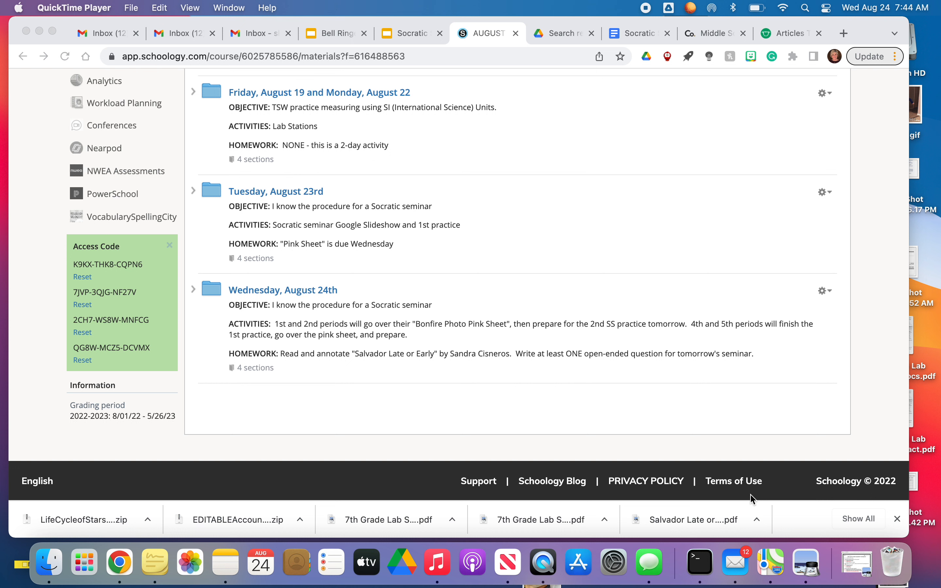
{"action": "mouse_move", "coordinate": [295, 335]}
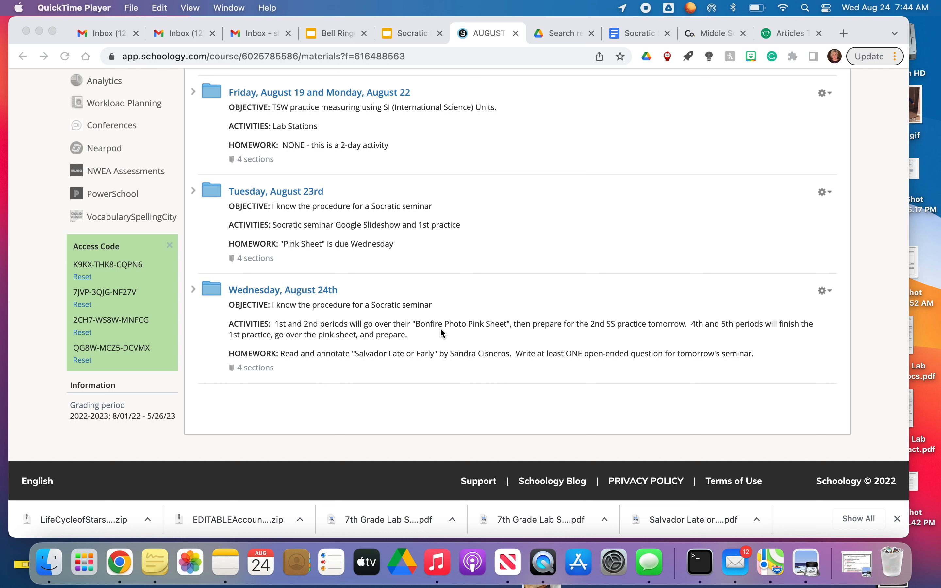
{"action": "mouse_move", "coordinate": [451, 331]}
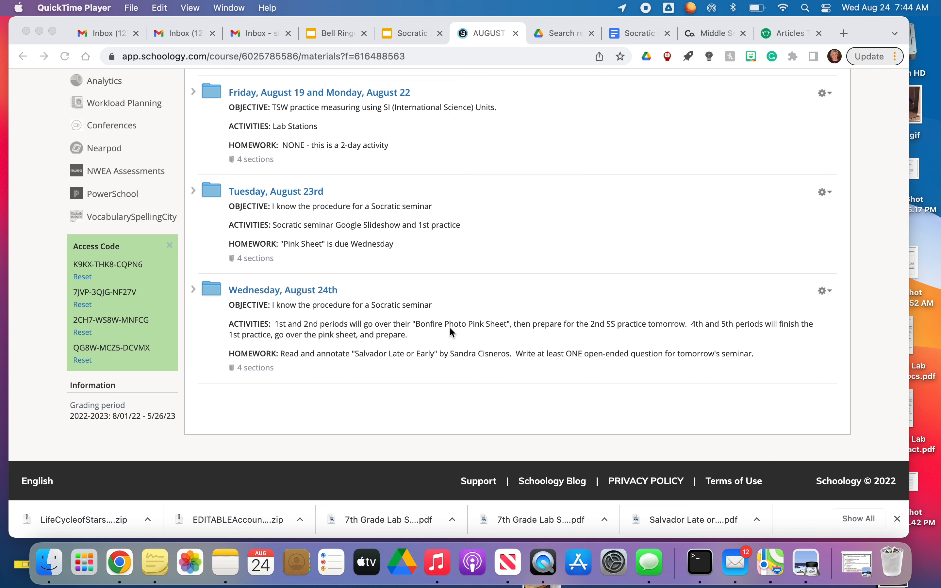
{"action": "mouse_move", "coordinate": [540, 337]}
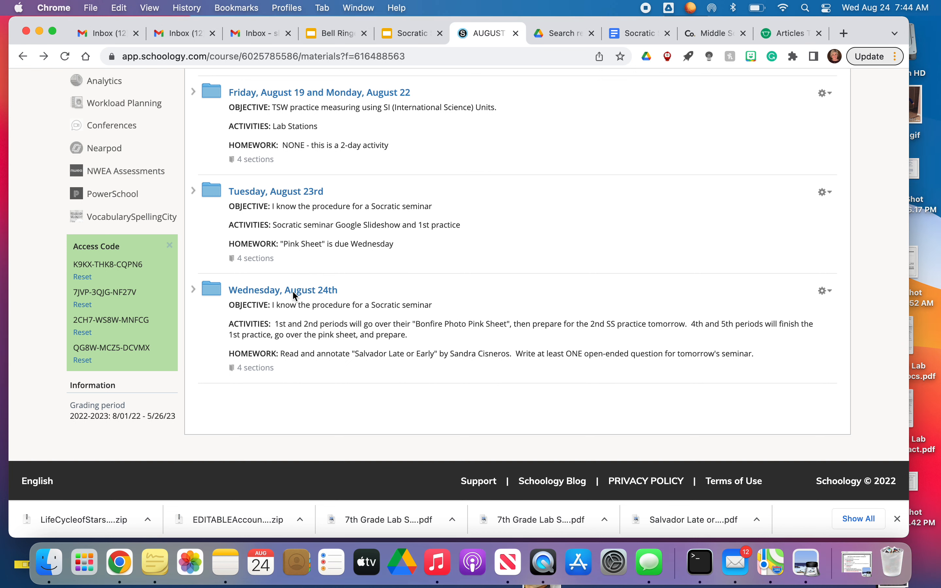
Open the Salvador Late or Early by Sandra Cisneros PDF from the Wednesday, August 24th folder.
{"action": "left_click", "coordinate": [283, 290]}
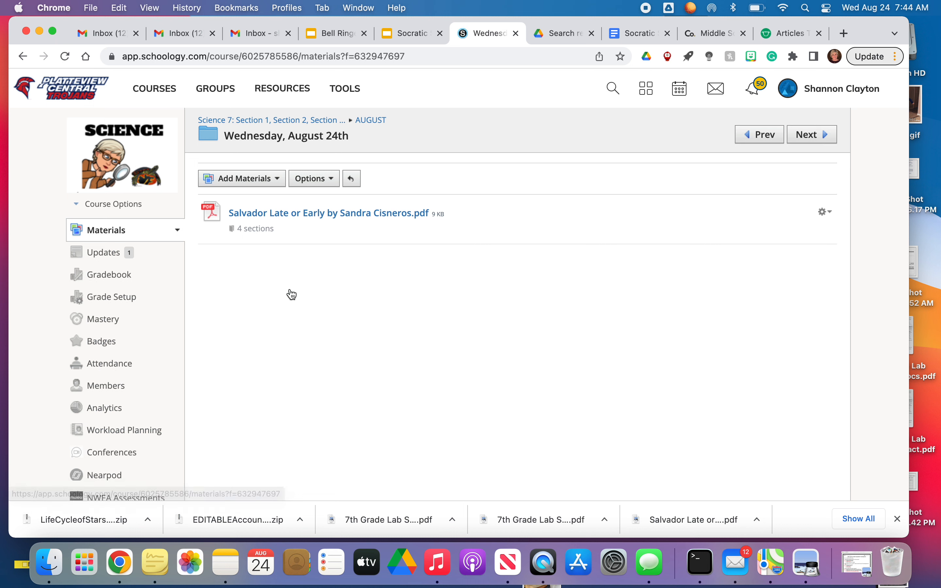
{"action": "left_click", "coordinate": [328, 213]}
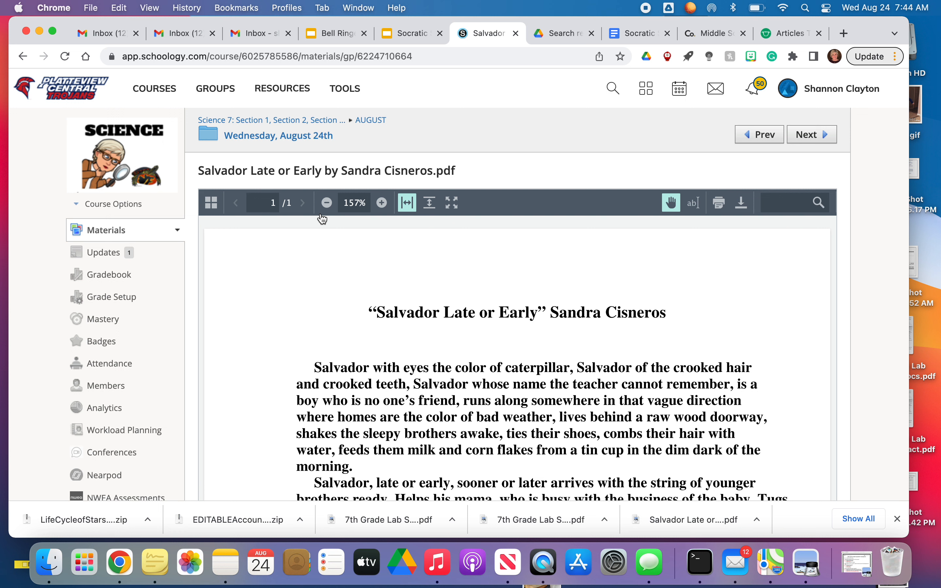
Scroll through the whole Salvador story, then go back to the AUGUST materials folder.
{"action": "scroll", "scroll_direction": "down", "scroll_amount": 3}
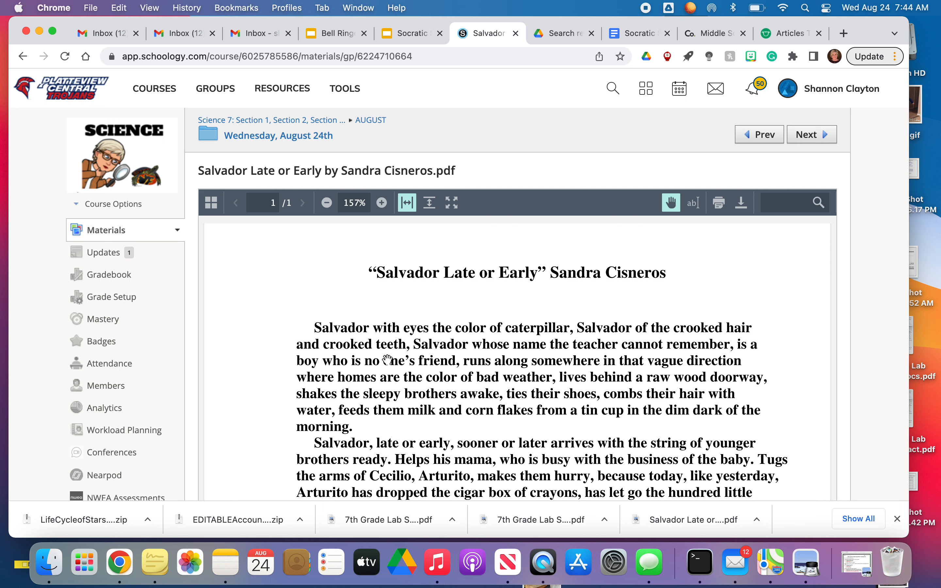
{"action": "mouse_move", "coordinate": [291, 369]}
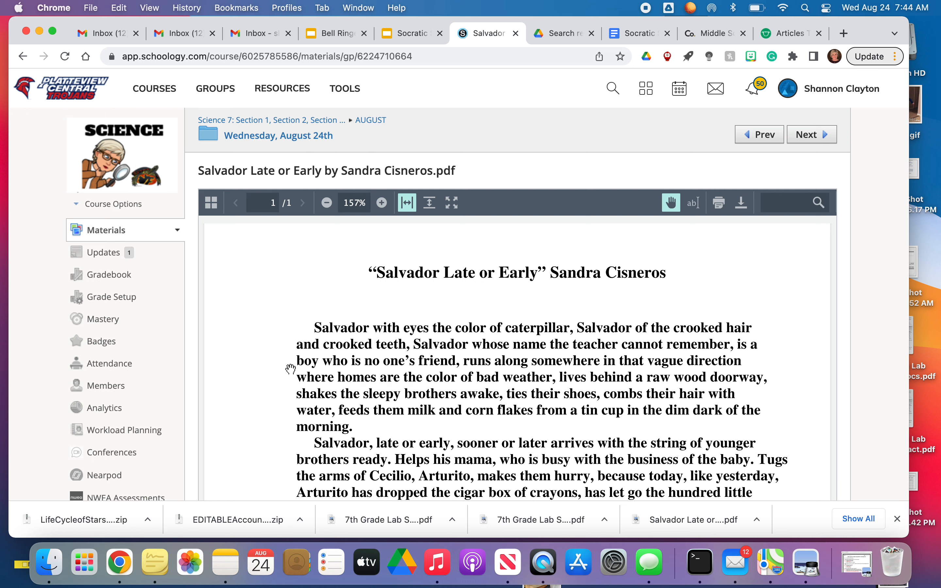
{"action": "scroll", "scroll_direction": "down", "scroll_amount": 3}
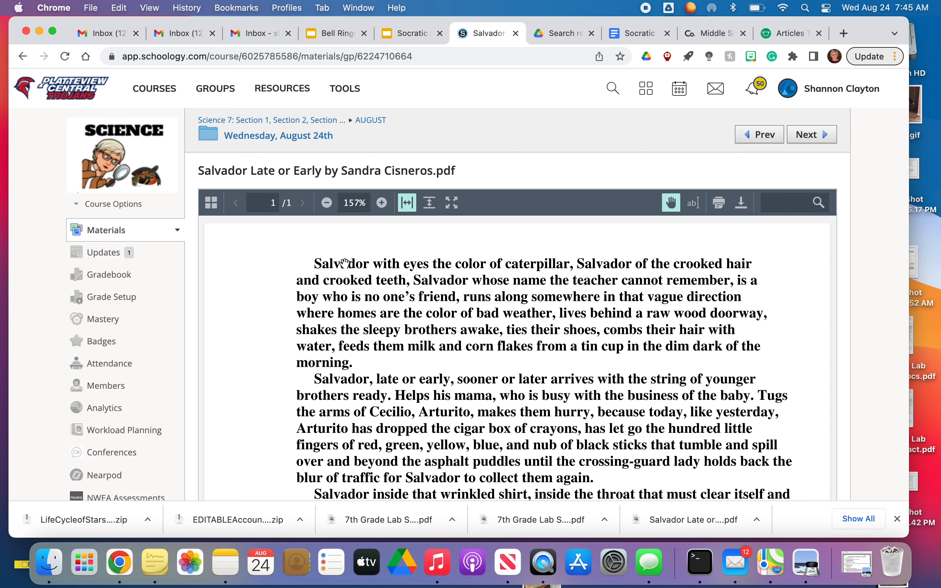
{"action": "scroll", "scroll_direction": "down", "scroll_amount": 3}
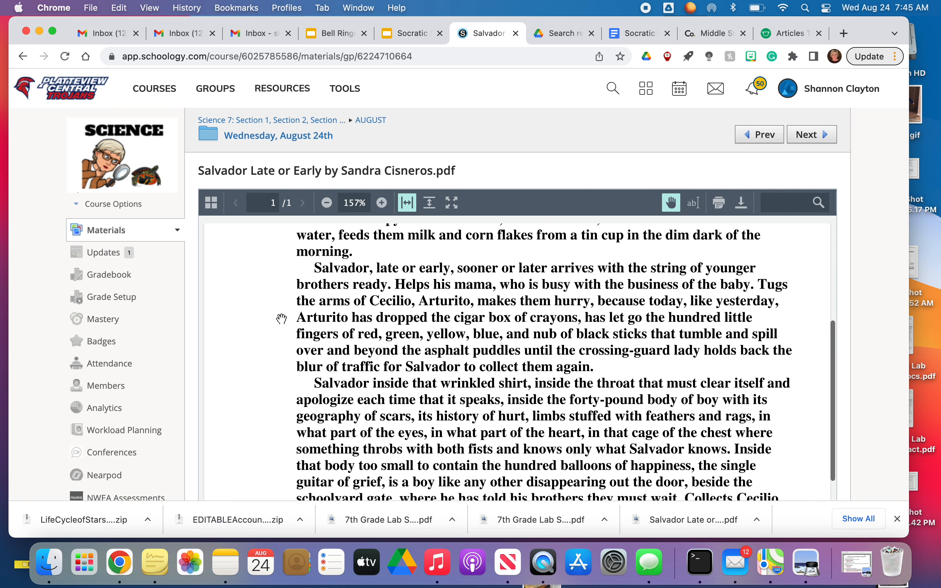
{"action": "scroll", "scroll_direction": "down", "scroll_amount": 3}
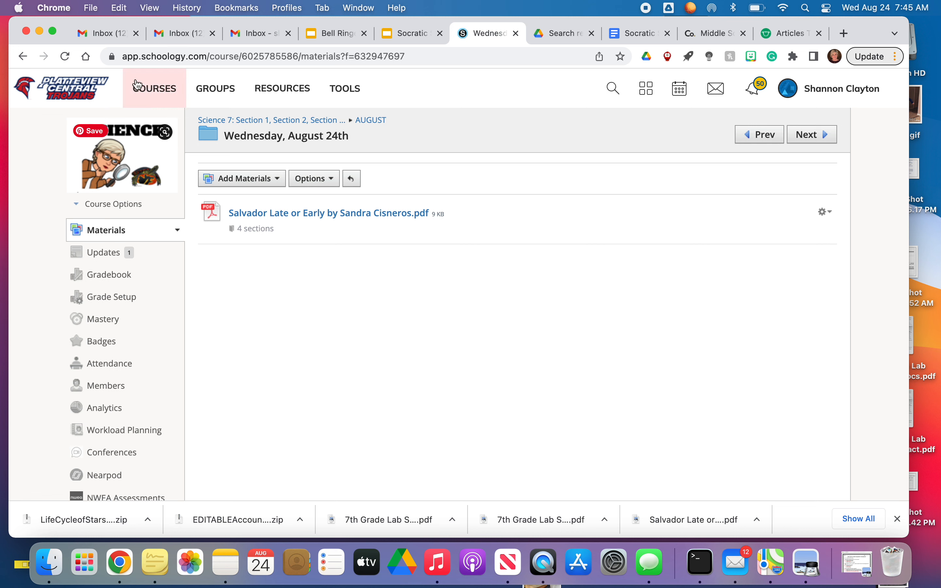
{"action": "left_click", "coordinate": [329, 213]}
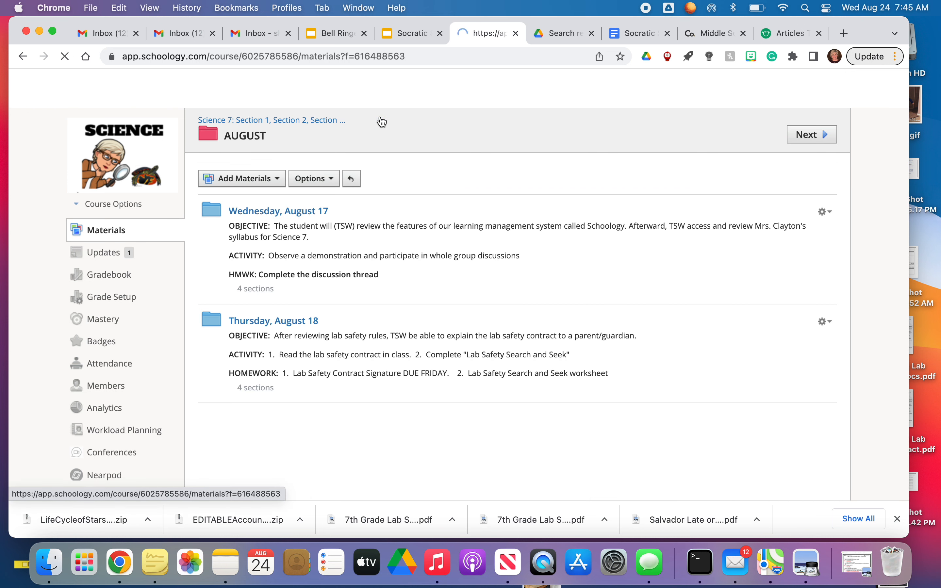
Scroll the AUGUST lesson list down to the Wednesday, August 24th entry.
{"action": "scroll", "scroll_direction": "down", "scroll_amount": 3}
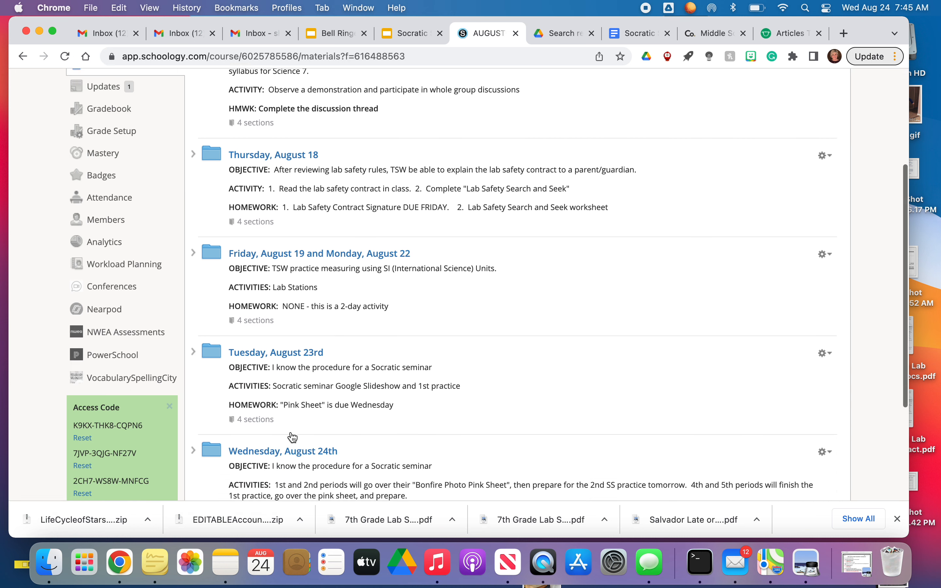
{"action": "scroll", "scroll_direction": "down", "scroll_amount": 3}
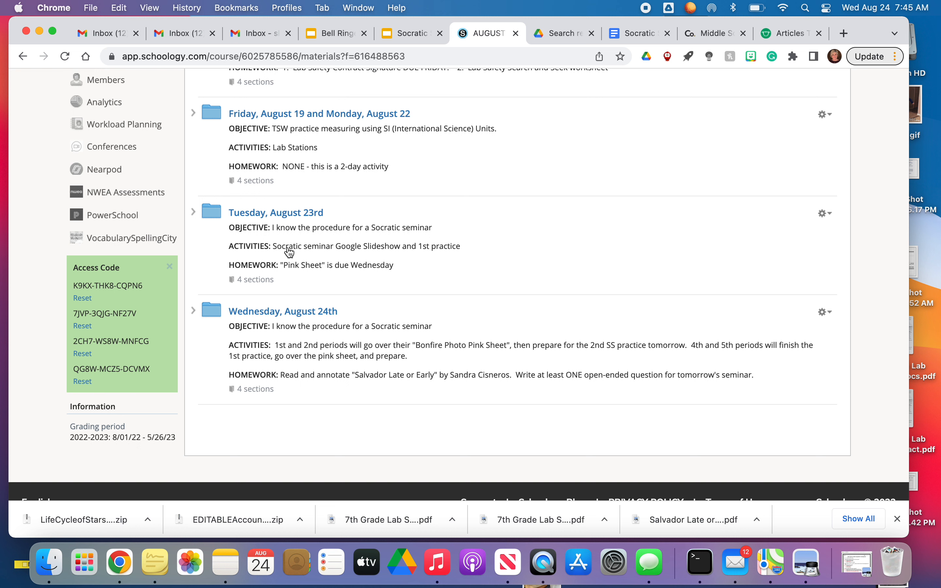
{"action": "mouse_move", "coordinate": [292, 329]}
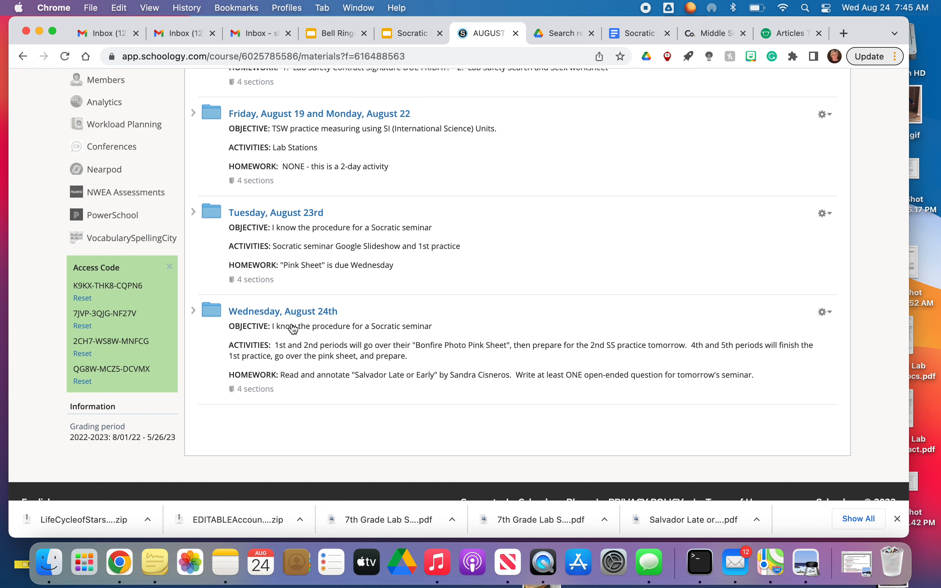
{"action": "mouse_move", "coordinate": [283, 311]}
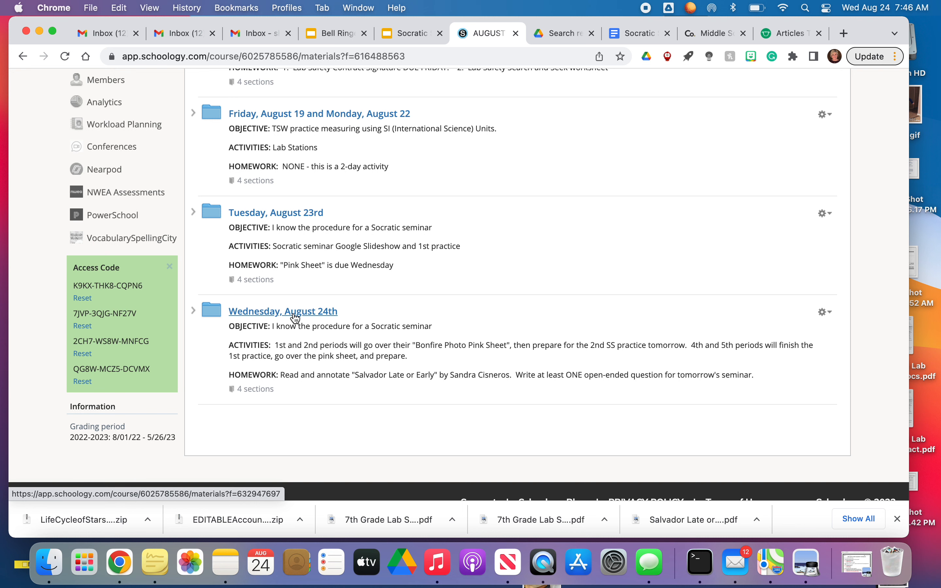
{"action": "mouse_move", "coordinate": [645, 9]}
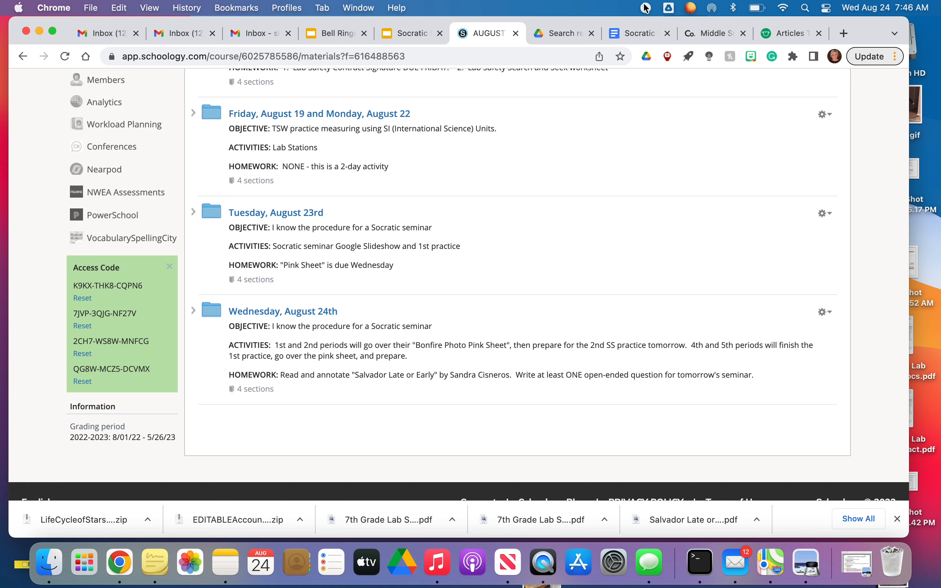